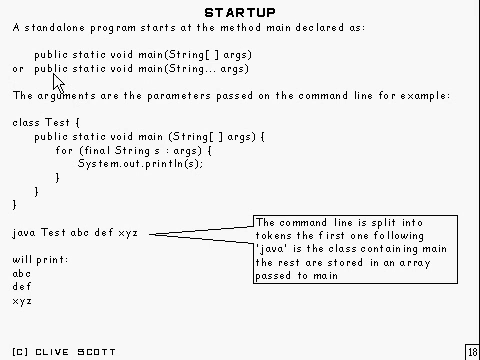
mouse_move(78, 88)
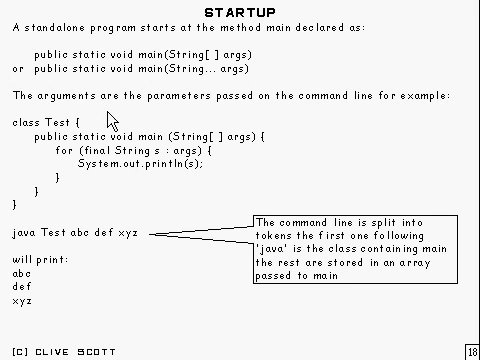
mouse_move(198, 68)
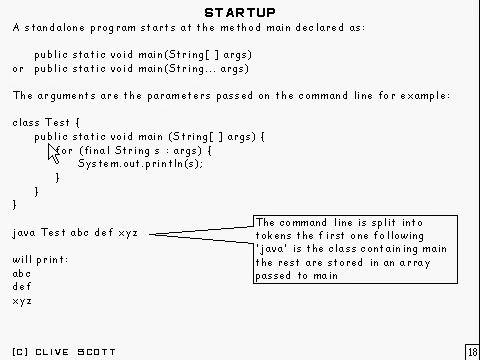
mouse_move(210, 152)
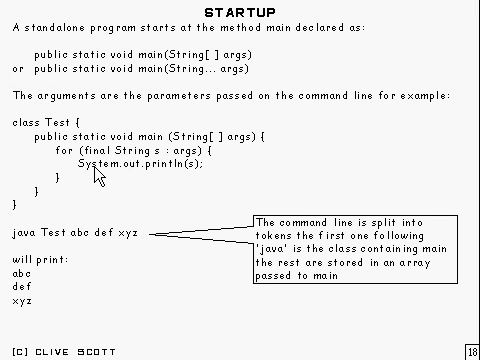
mouse_move(204, 172)
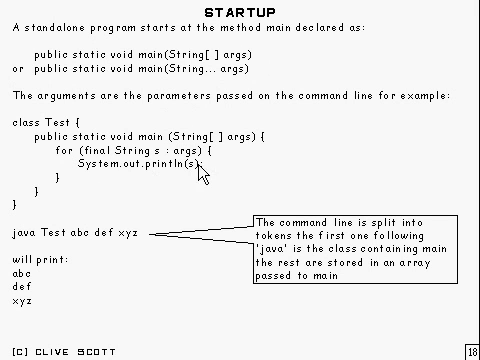
mouse_move(84, 264)
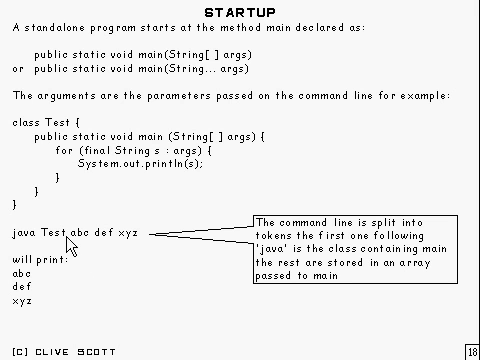
mouse_move(128, 252)
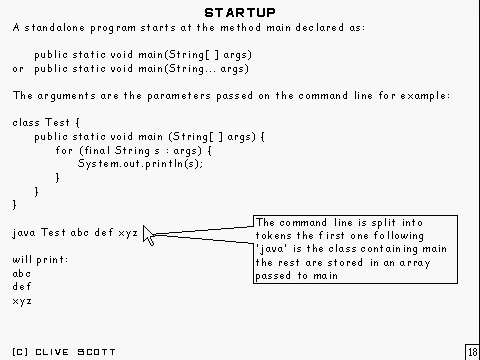
mouse_move(52, 272)
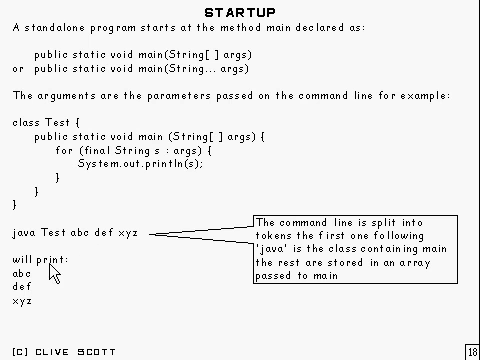